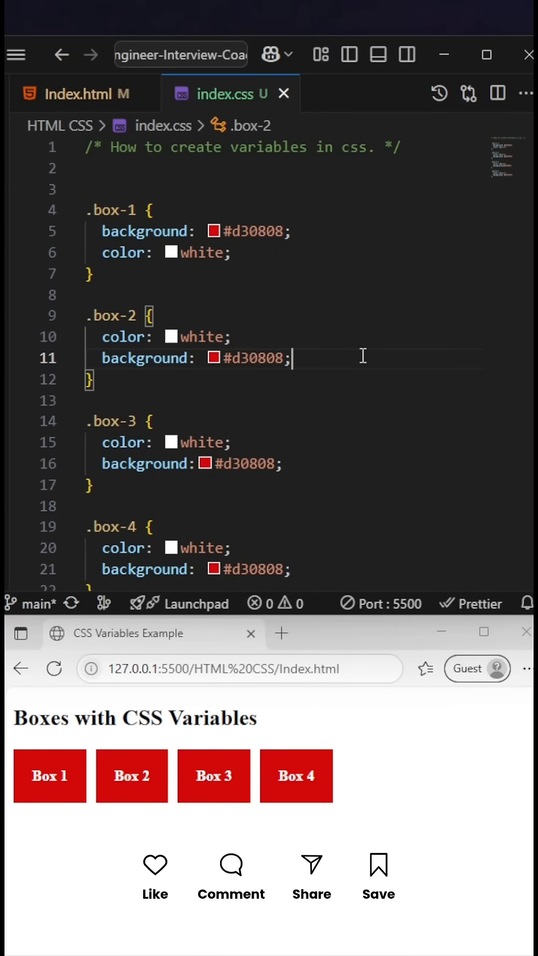
pyautogui.moveTo(316, 288)
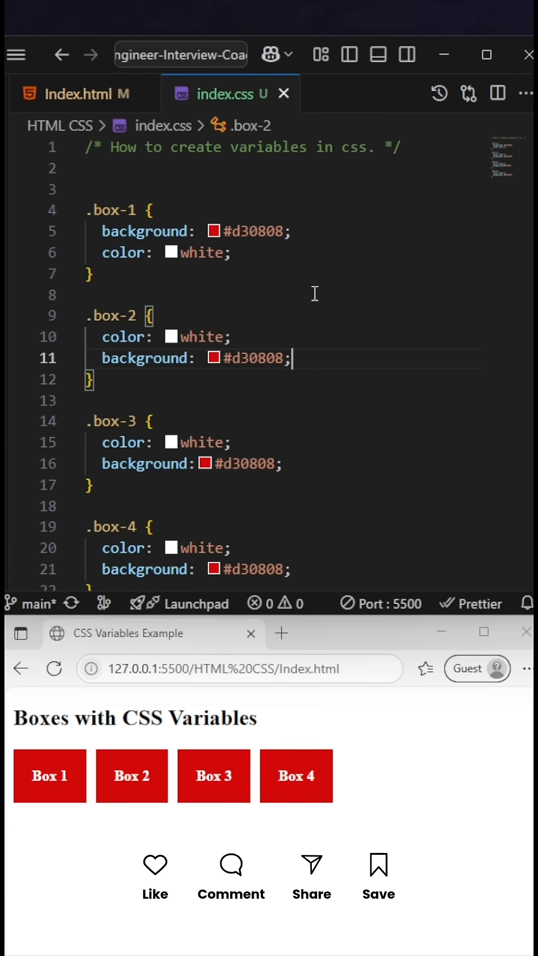
pyautogui.moveTo(110, 209)
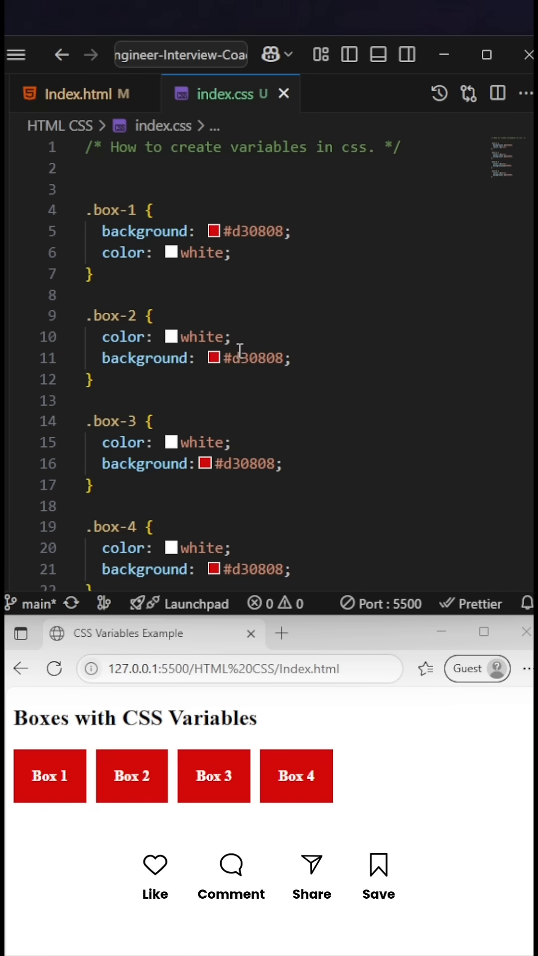
# Change the box backgrounds from #d30808 to blue #0823d3, starting with Box 1.
pyautogui.click(215, 231)
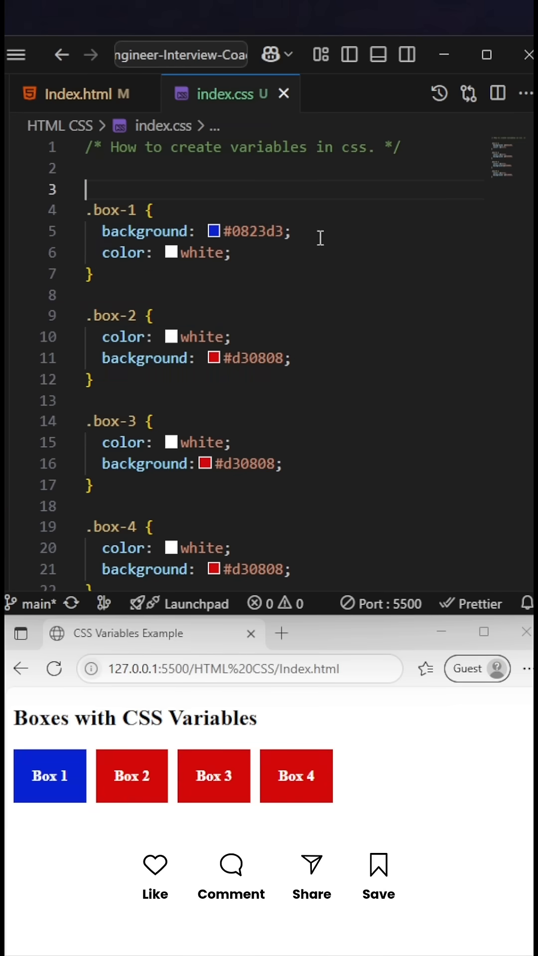
pyautogui.doubleClick(250, 358)
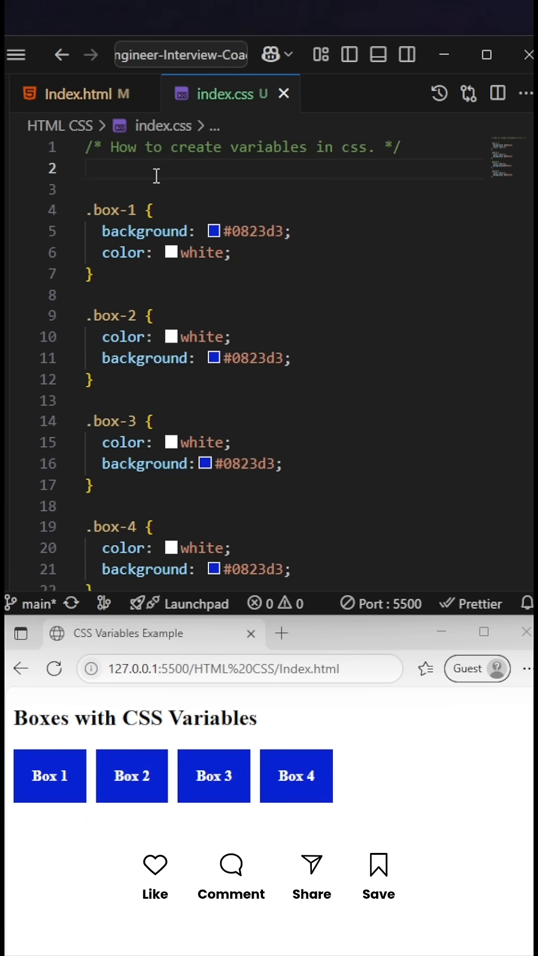
# Add a :root rule at the top defining --color-bg as #0823d3.
pyautogui.write(':root{')
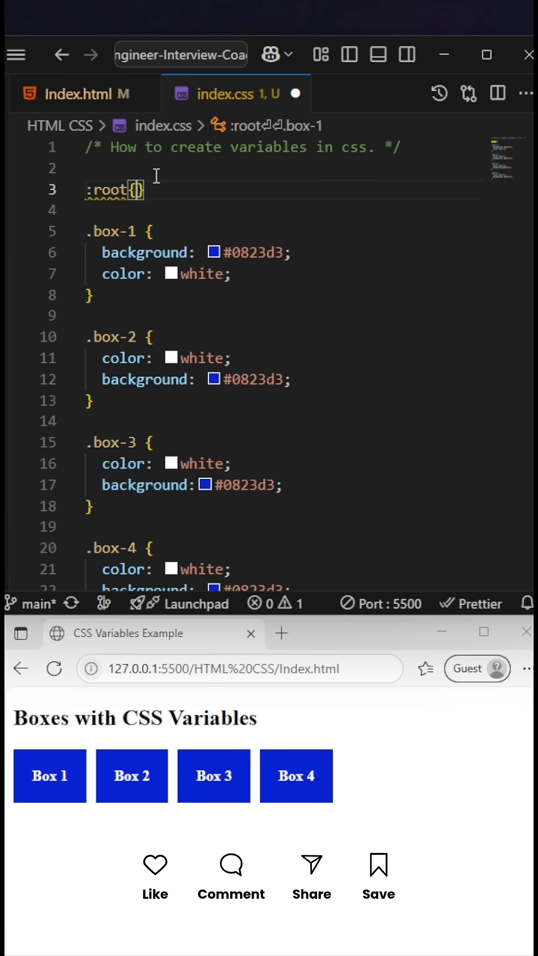
pyautogui.write('--')
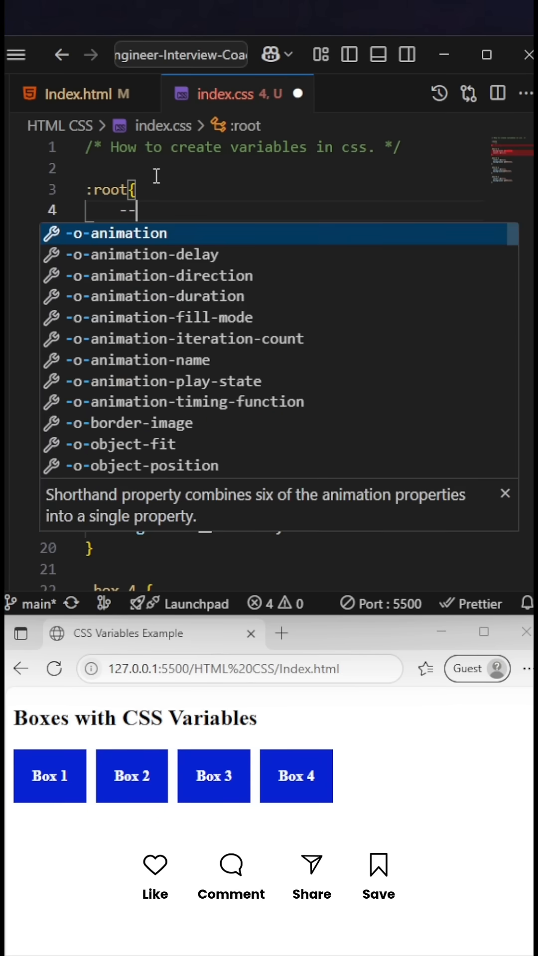
pyautogui.write('color-bg')
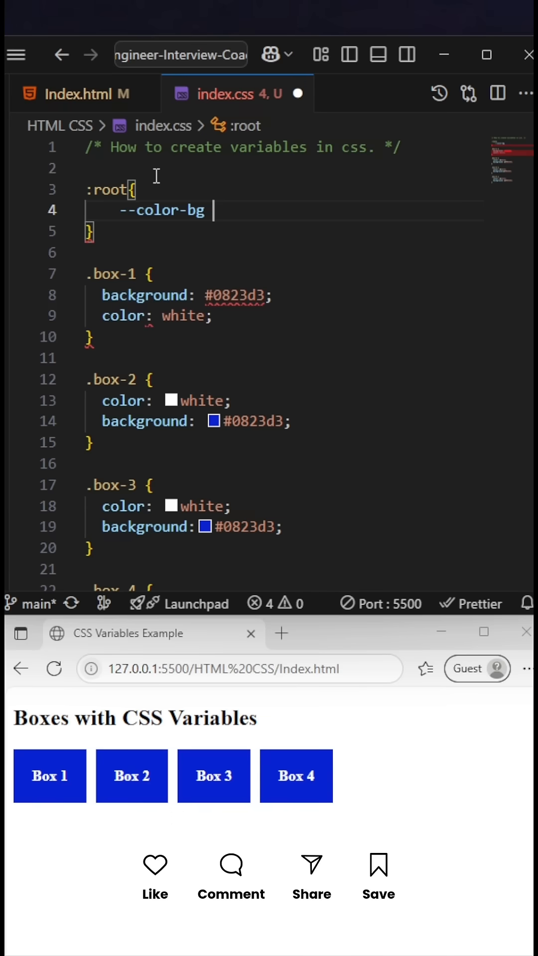
pyautogui.write(':')
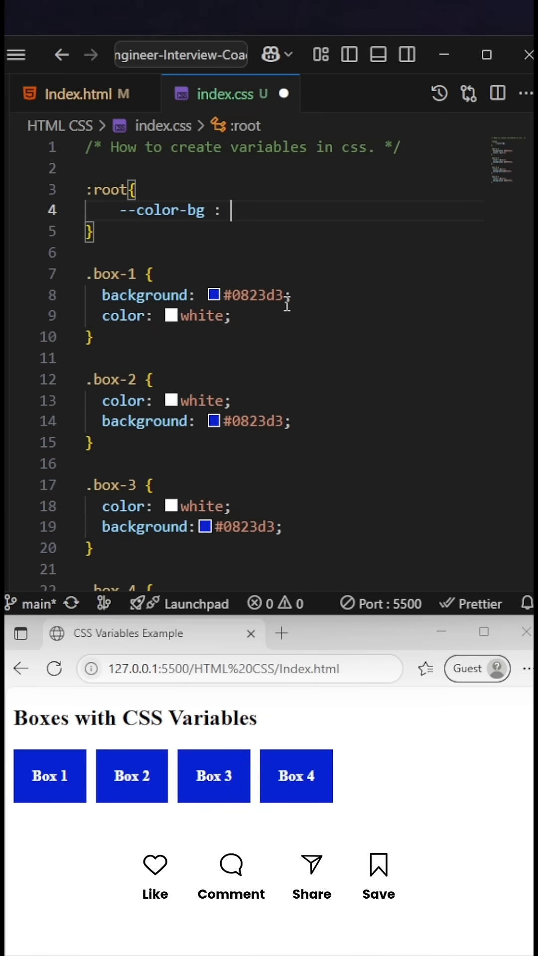
pyautogui.write('#0823d3')
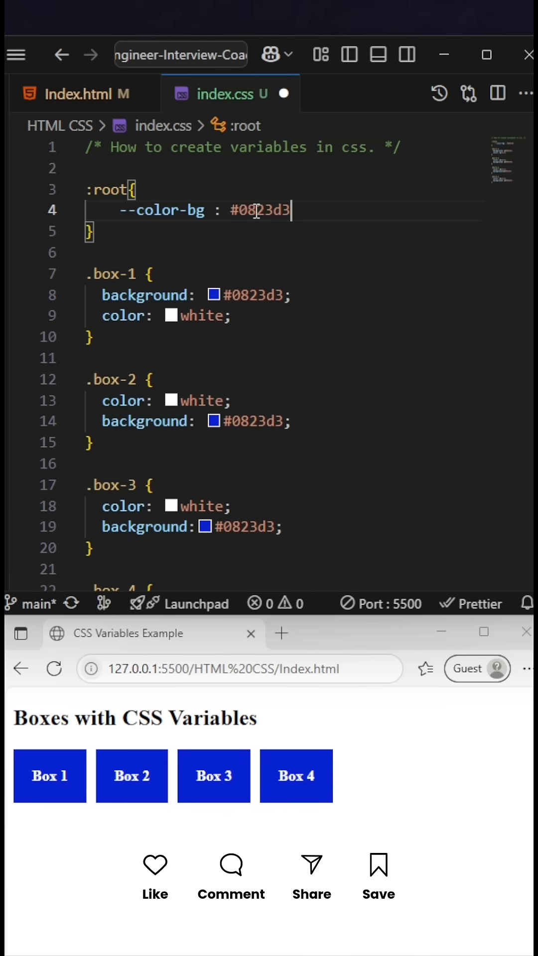
pyautogui.doubleClick(160, 209)
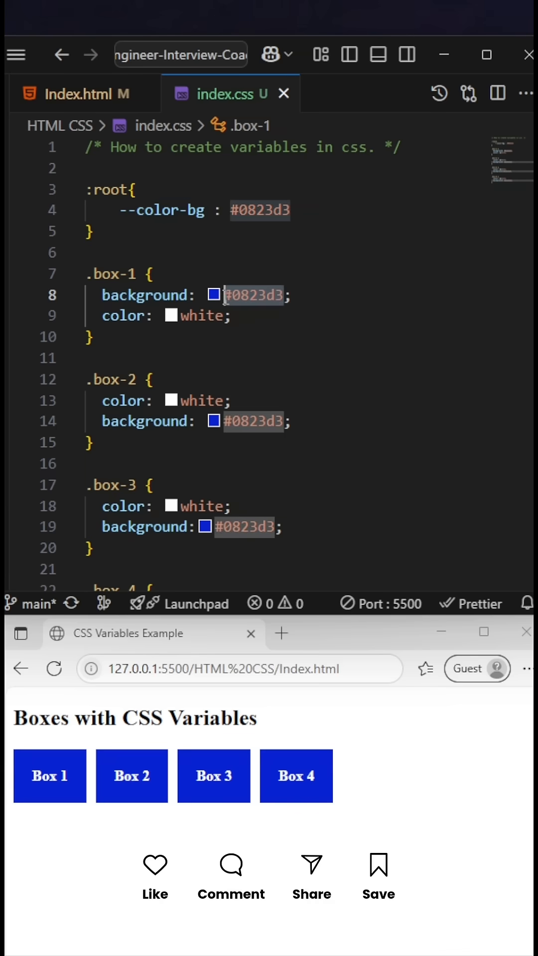
# Replace the hard-coded #0823d3 in the box rules with var(--color-bg).
pyautogui.write('var(--color-bg')
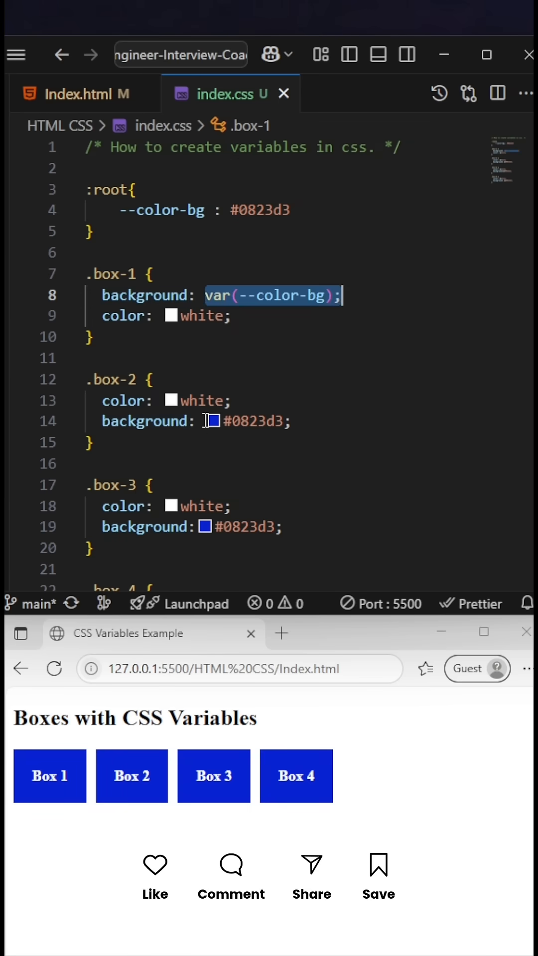
pyautogui.click(203, 527)
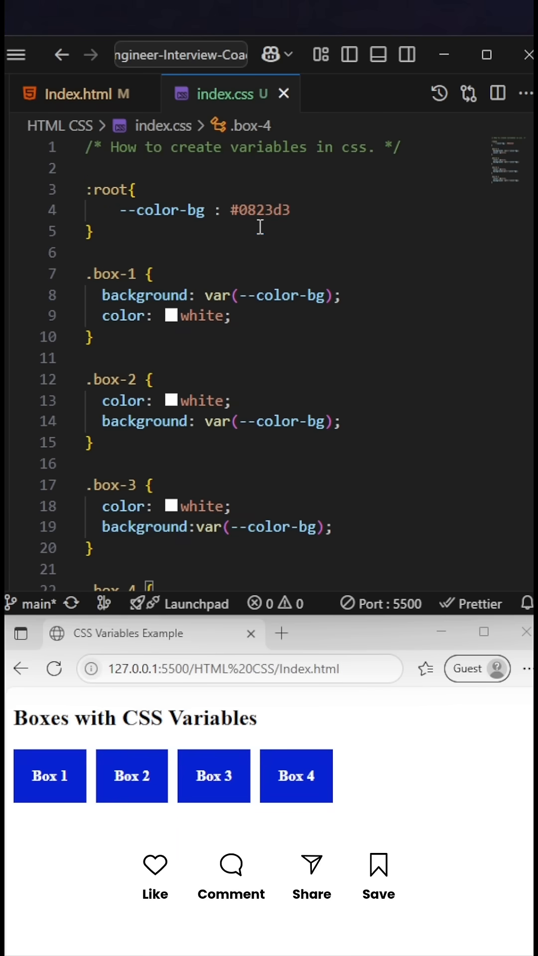
# Change the --color-bg value in :root to red.
pyautogui.doubleClick(260, 210)
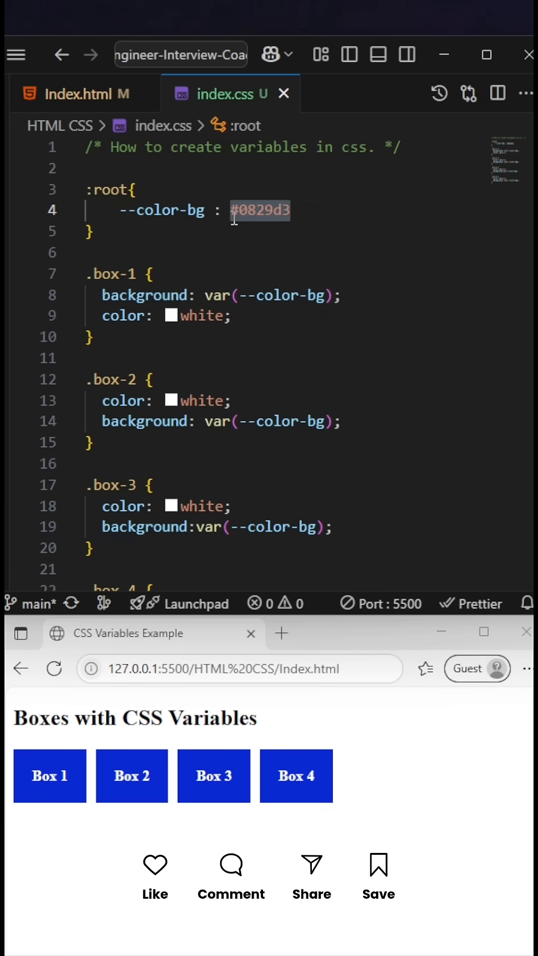
pyautogui.write('red')
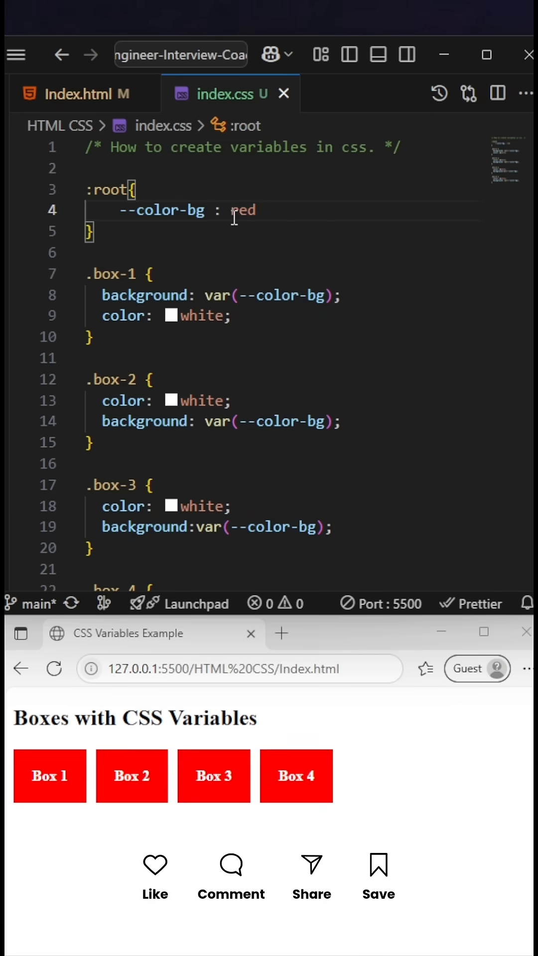